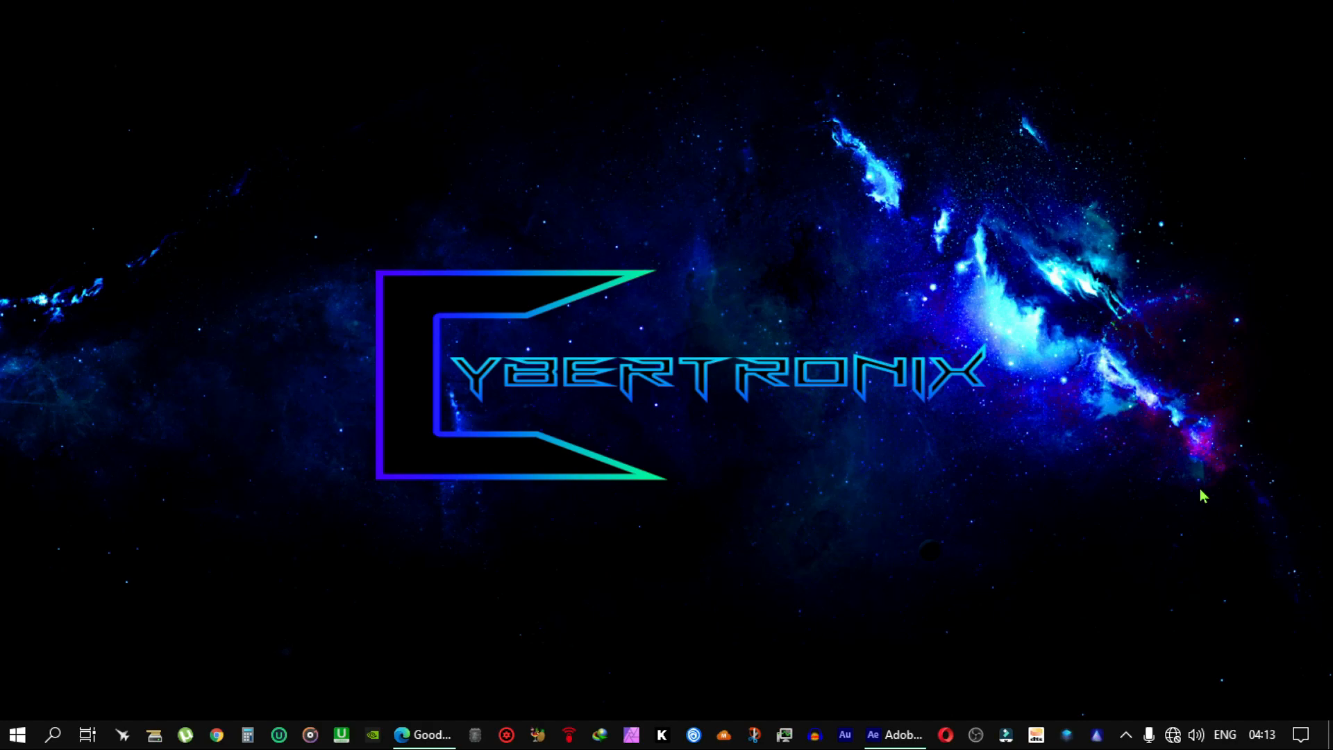
mouse_move(1169, 504)
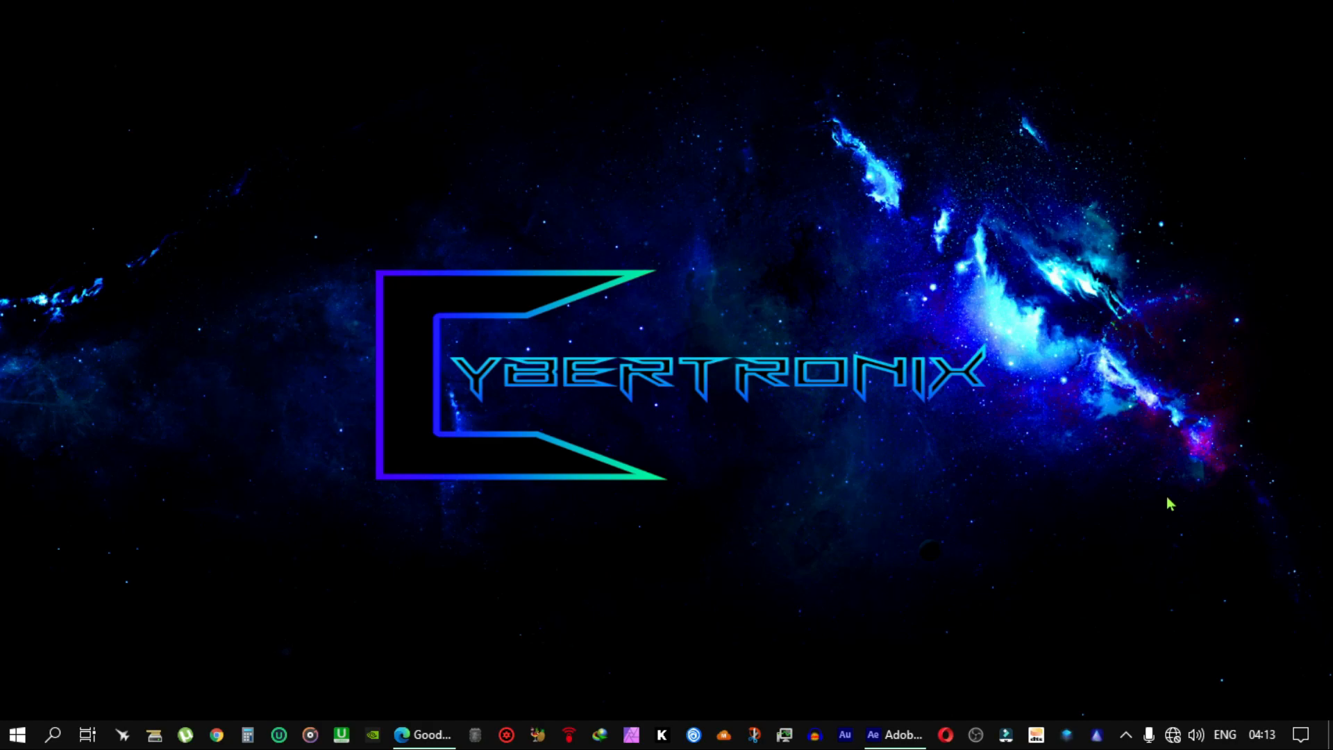
Step: On the aescripts Goodbye Greenscreen page, open Version History showing 1.1.0 from Feb 5, 2021
left_click(422, 734)
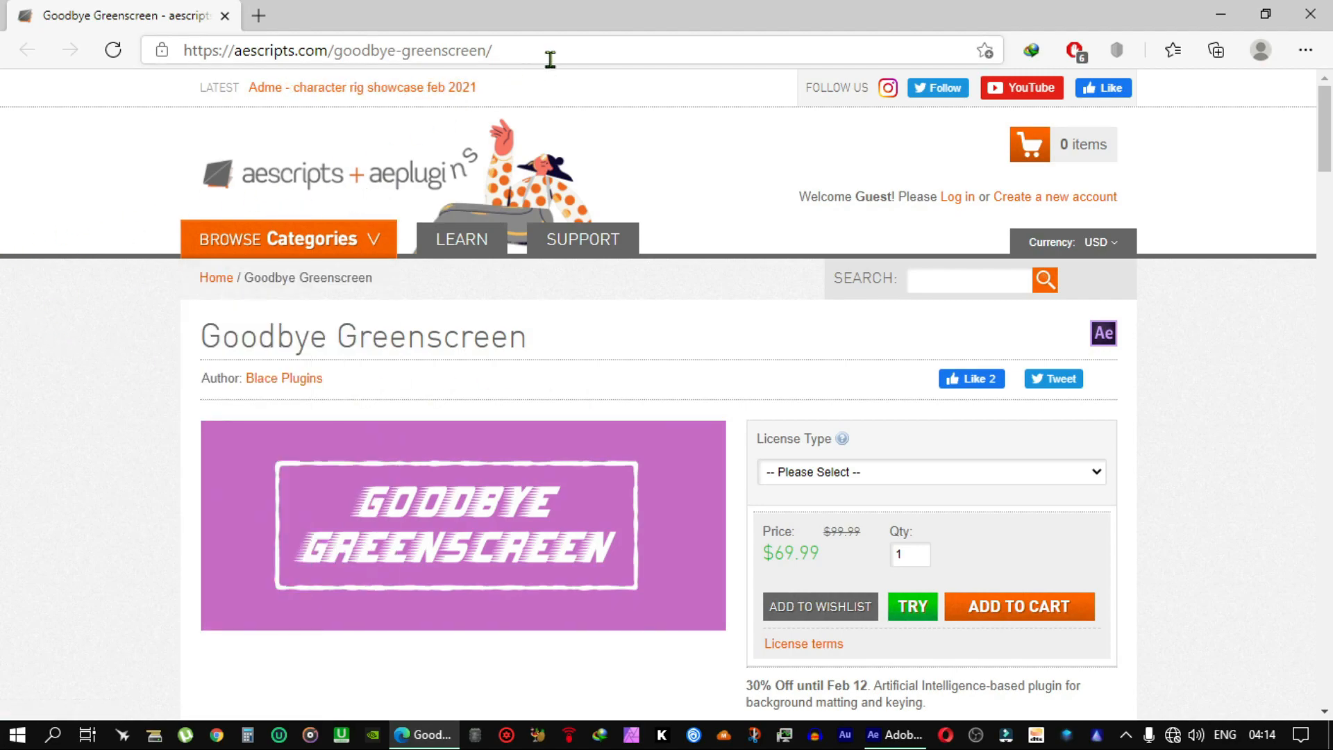
left_click(340, 49)
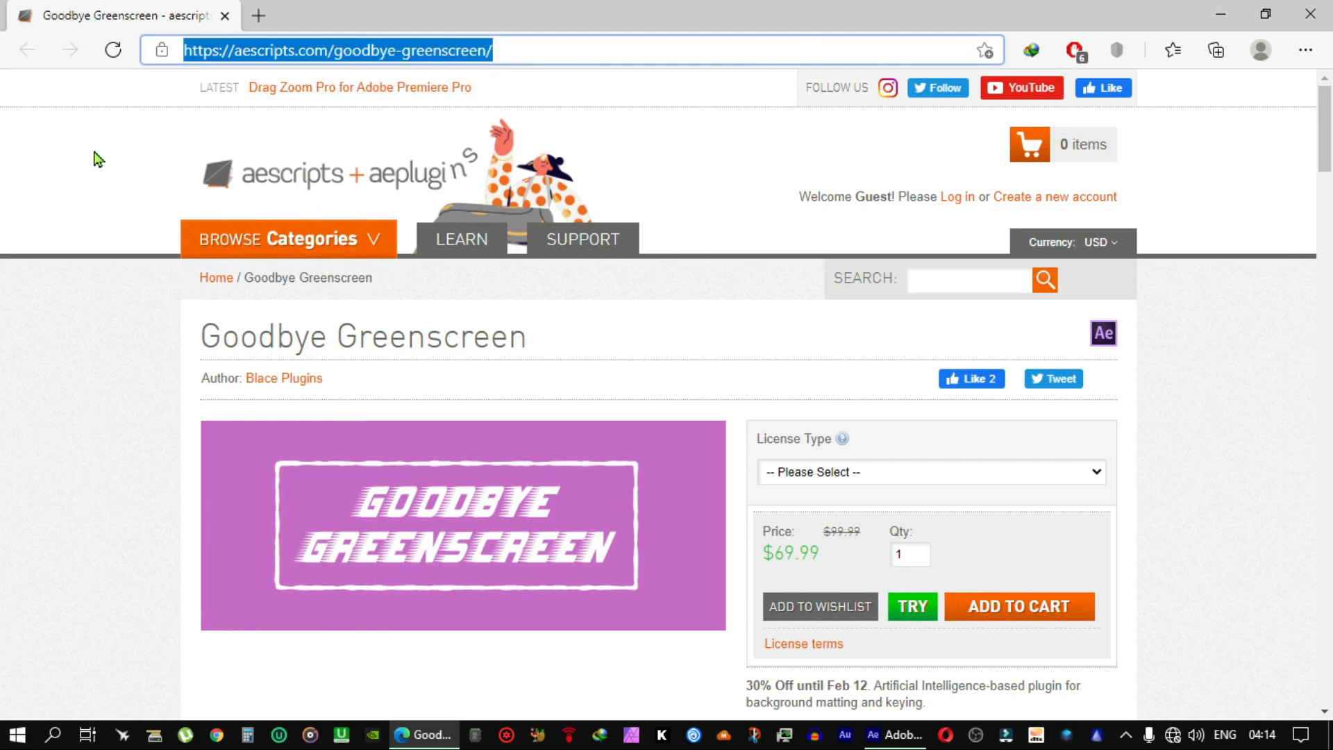
scroll("down", 3)
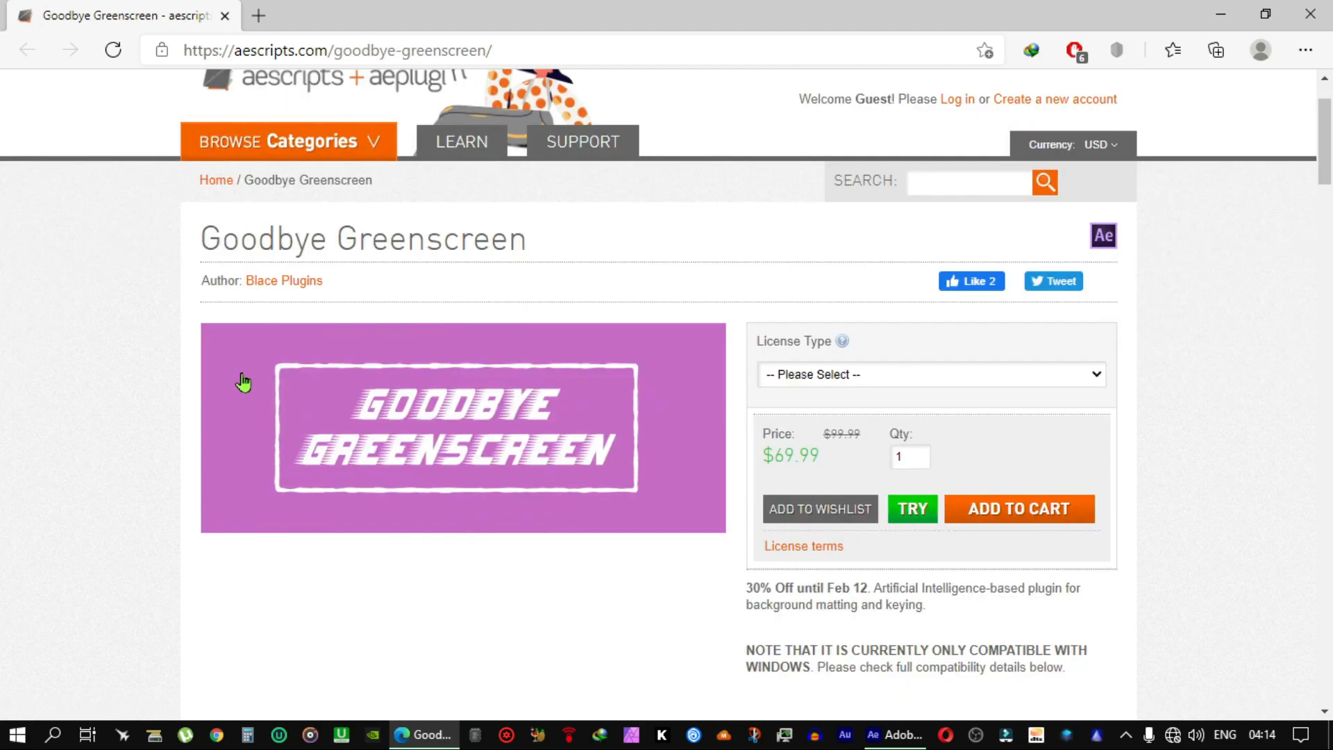
scroll("down", 3)
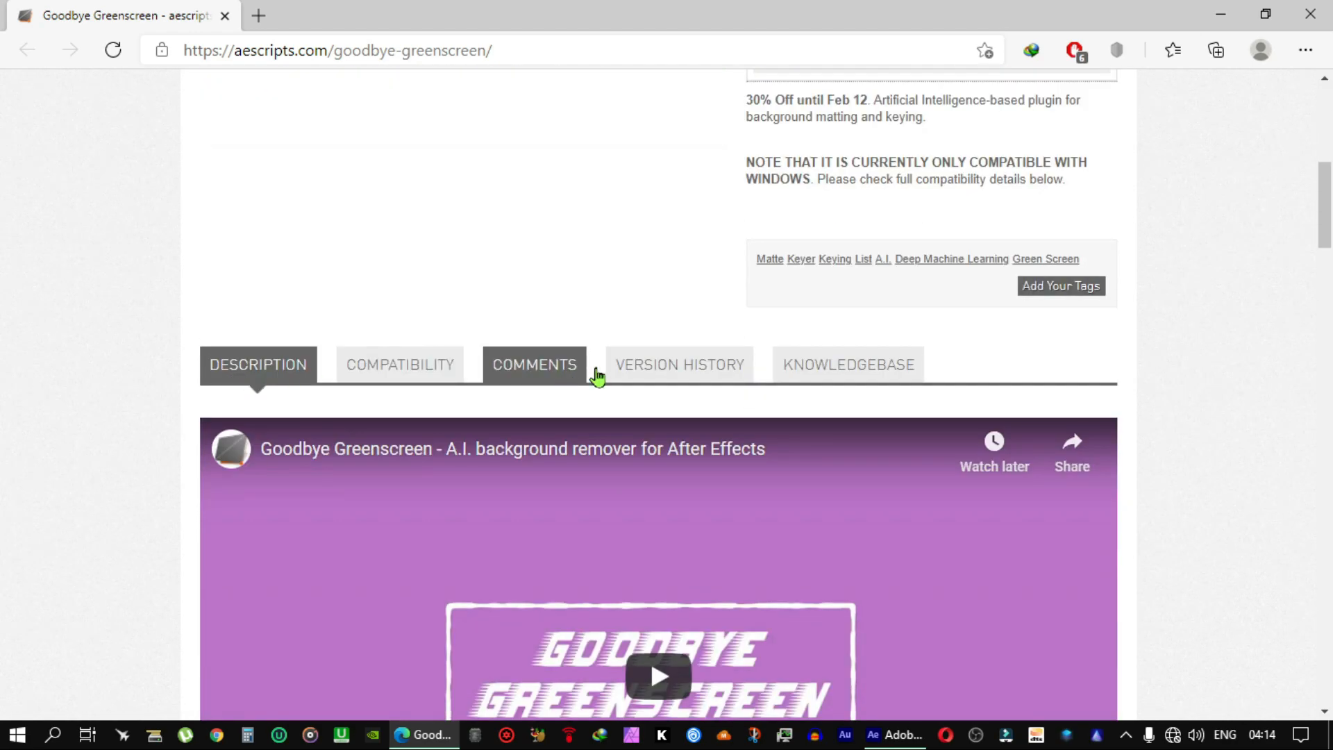
left_click(679, 364)
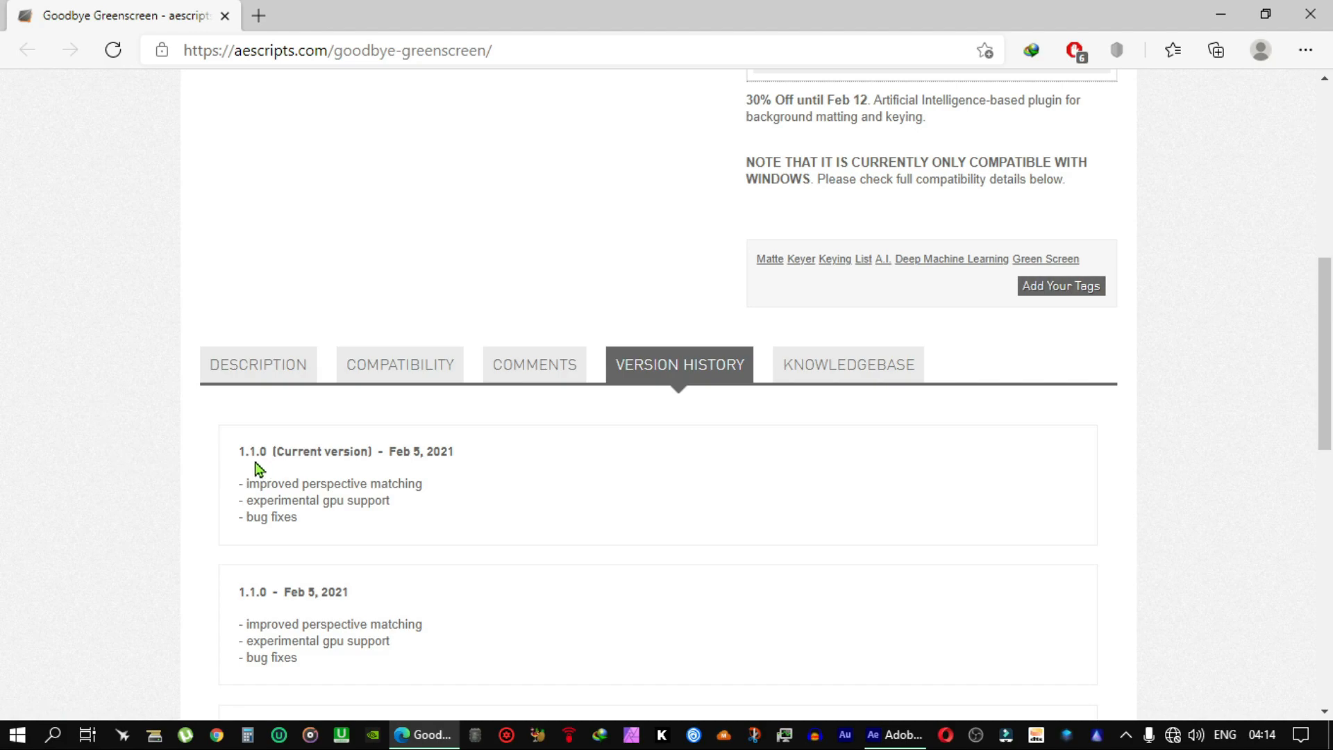
mouse_move(243, 466)
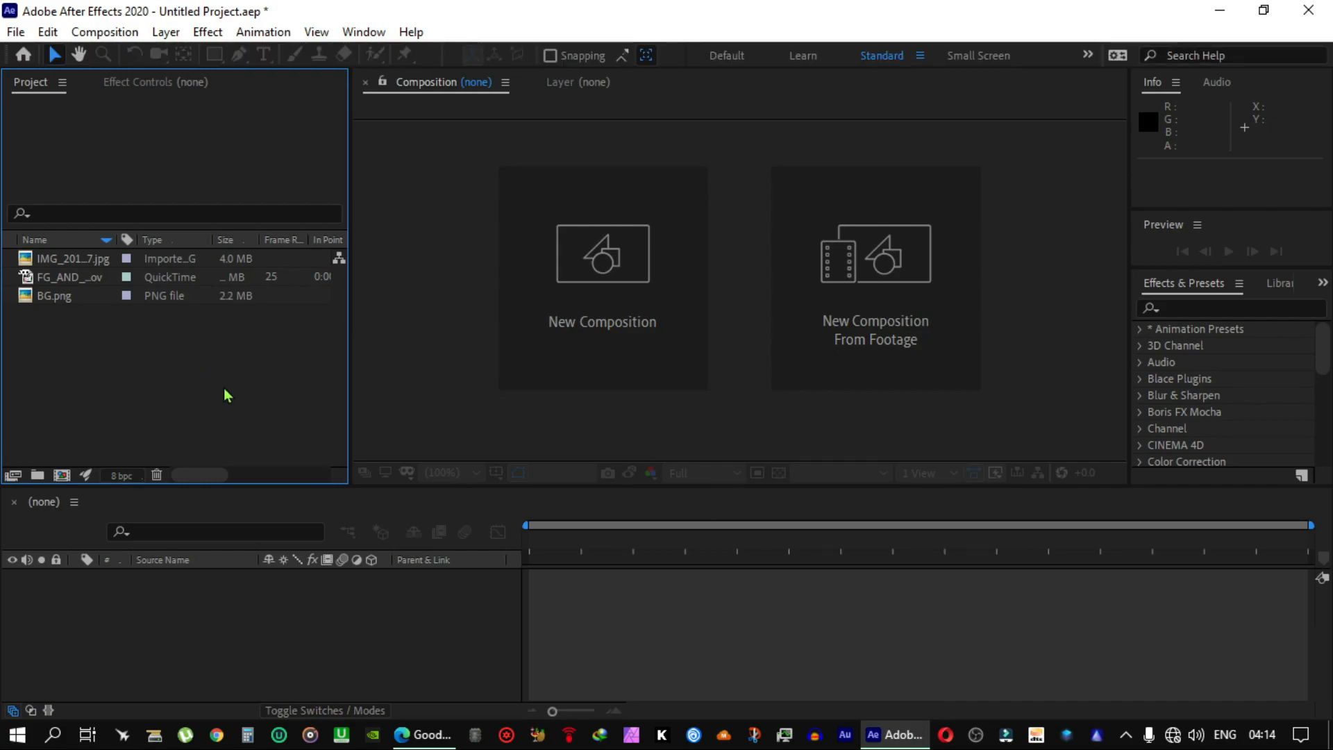
mouse_move(95, 345)
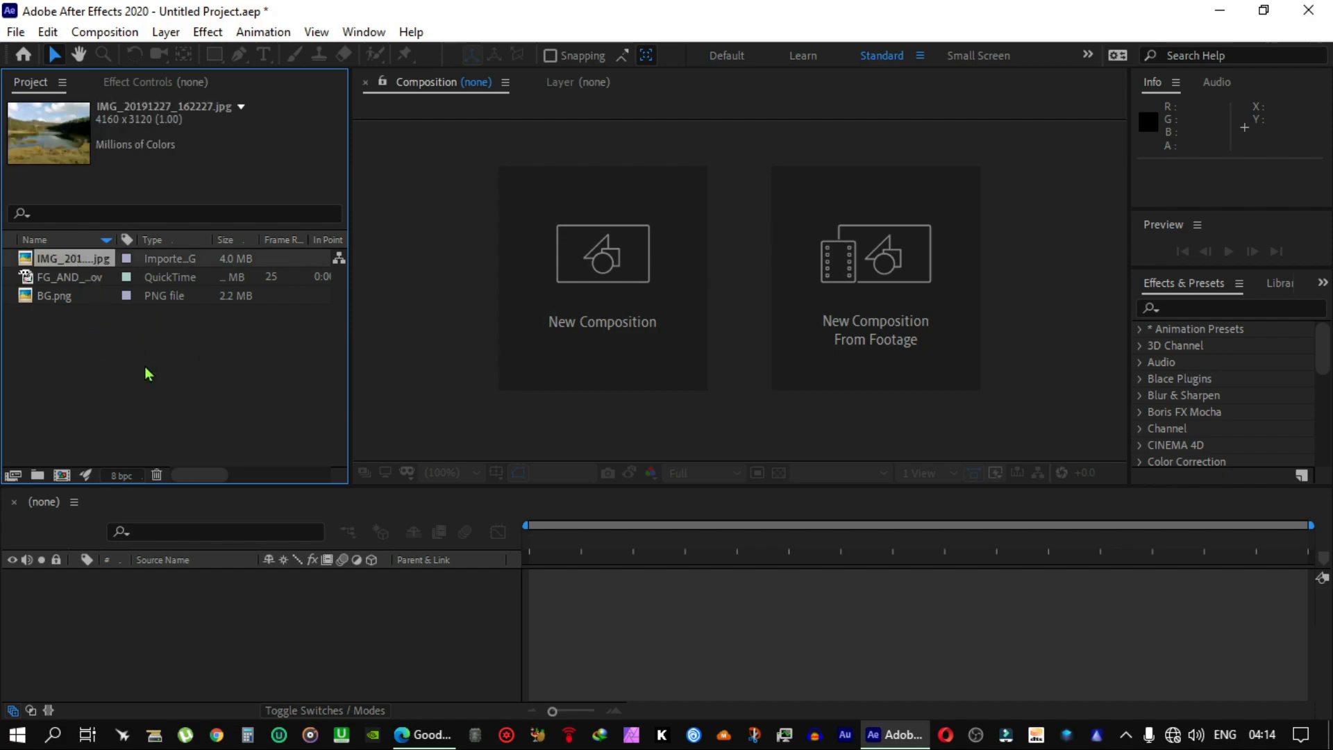
left_click(55, 295)
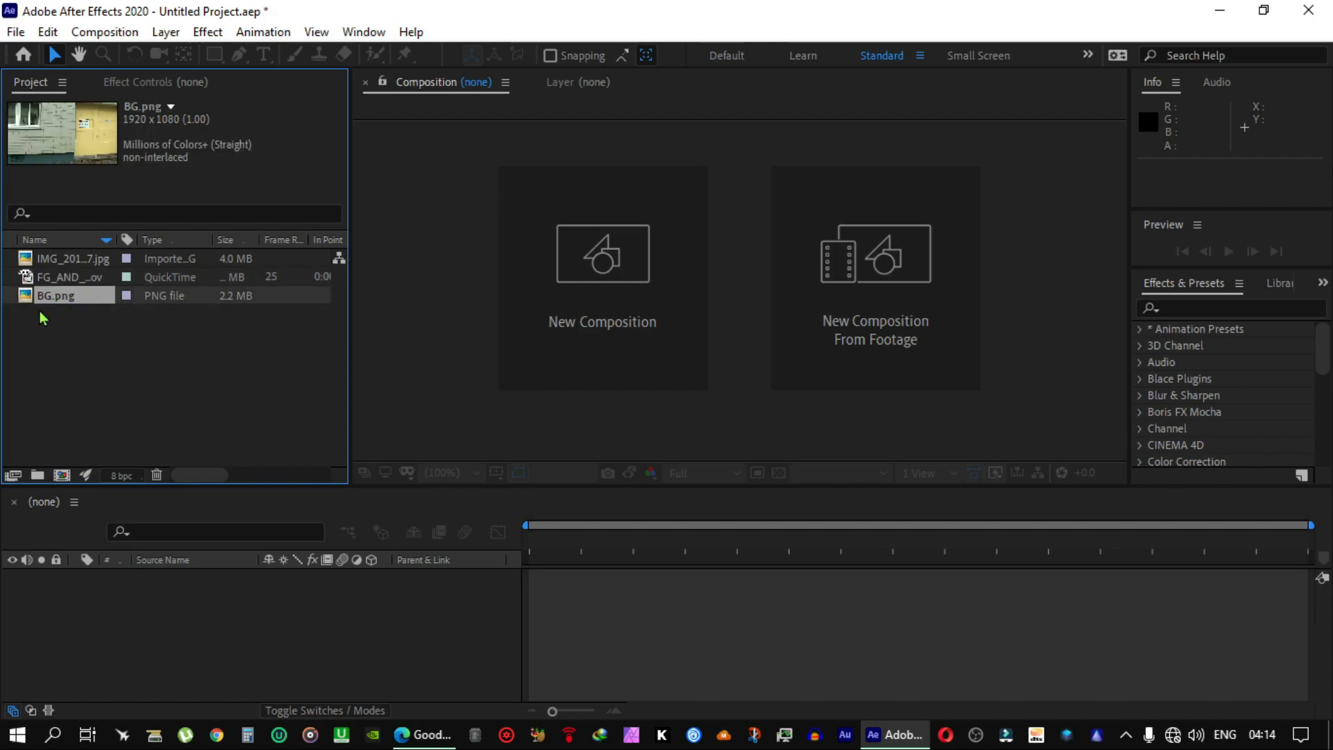
mouse_move(204, 416)
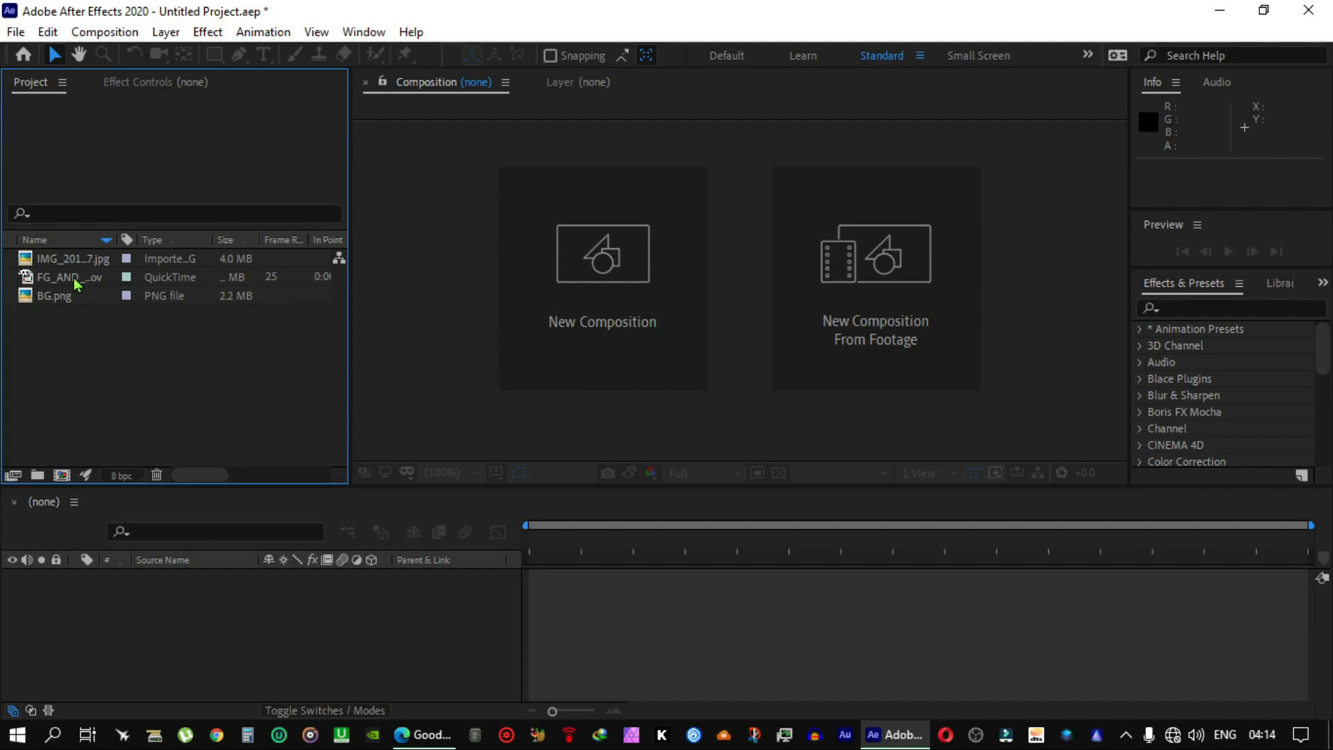
left_click(67, 277)
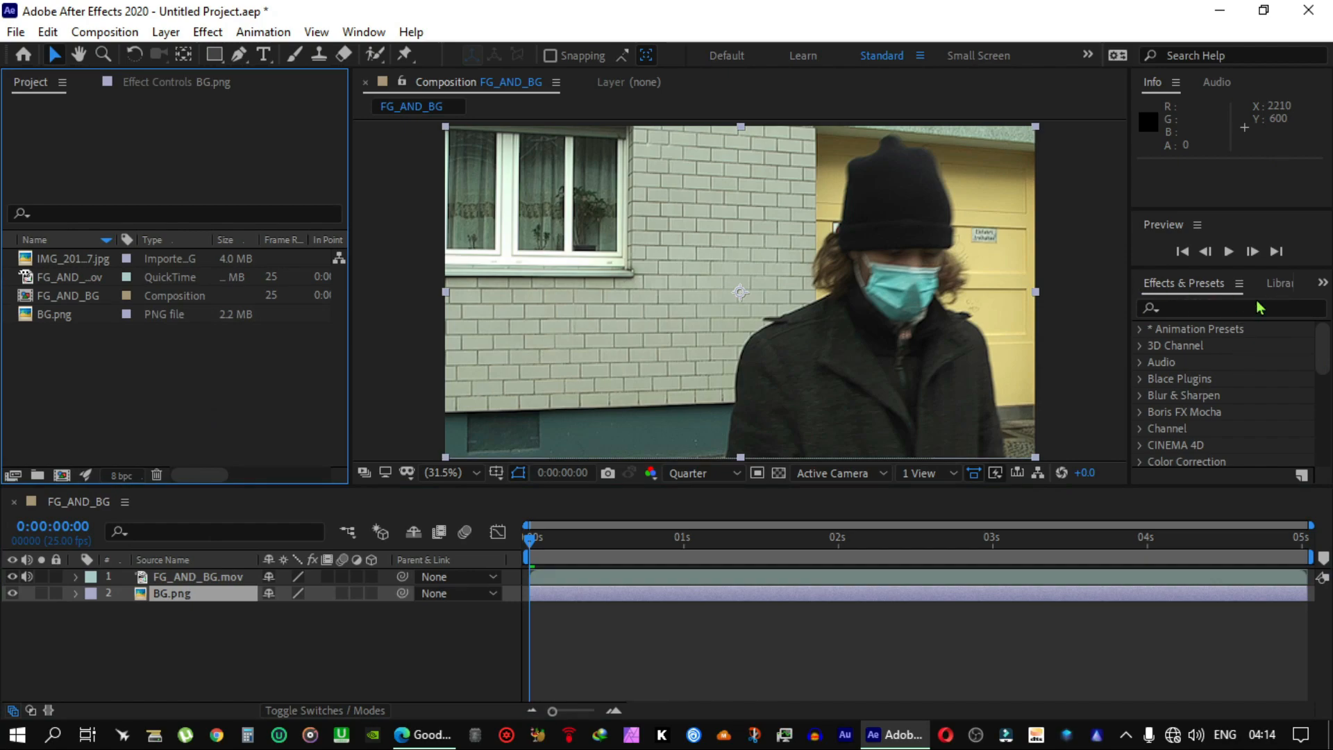
mouse_move(1215, 401)
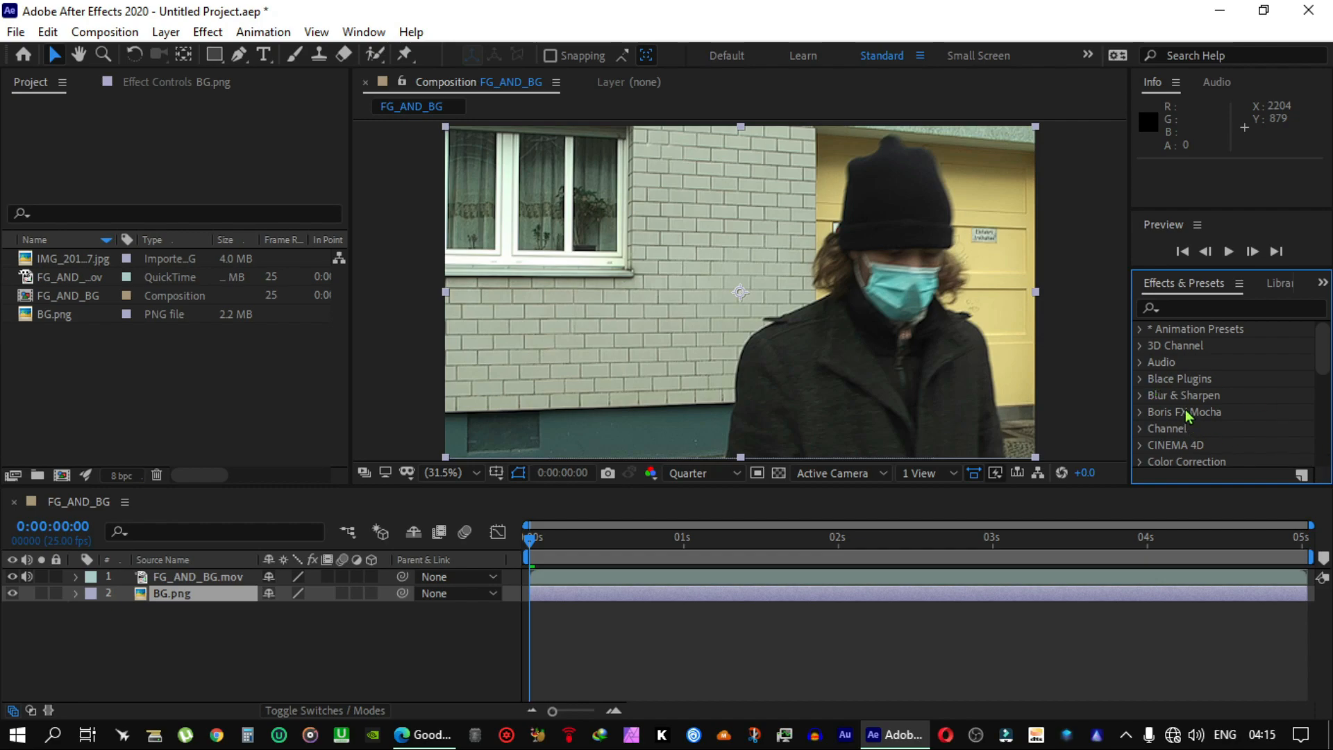
mouse_move(1166, 384)
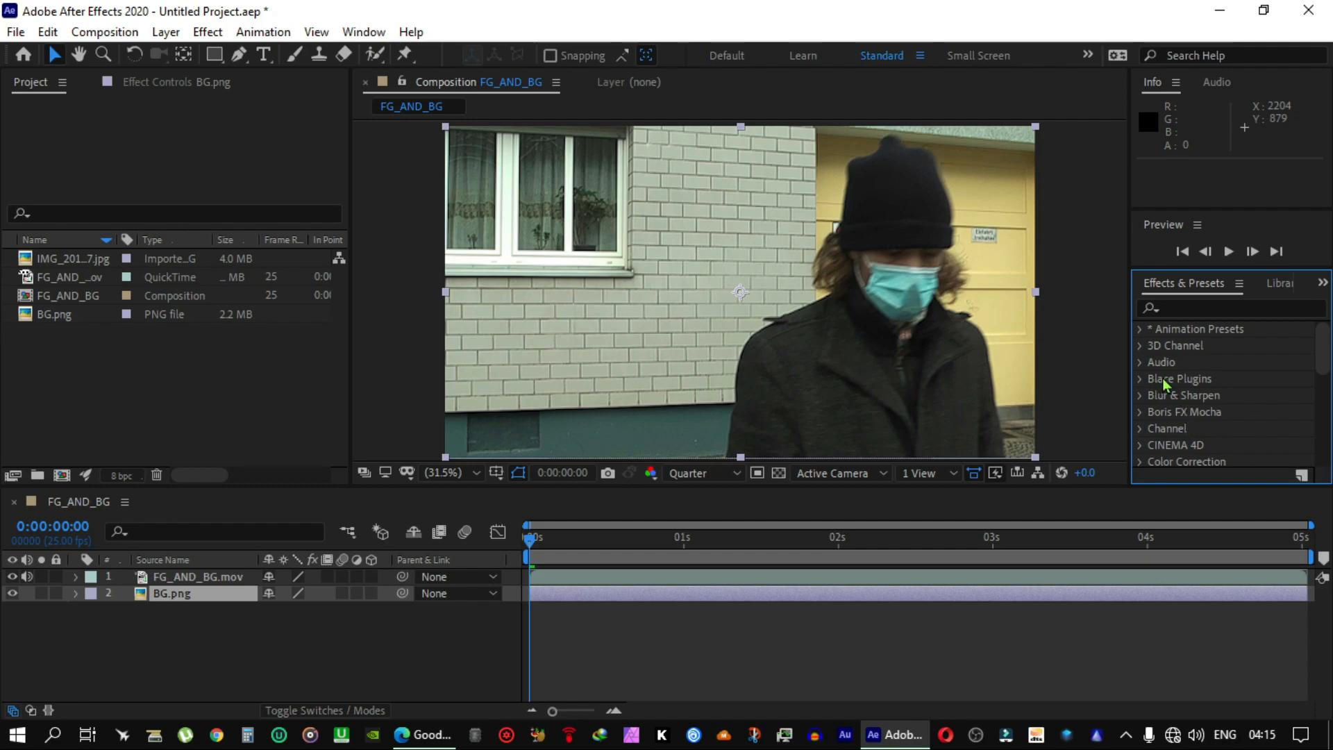
mouse_move(1149, 384)
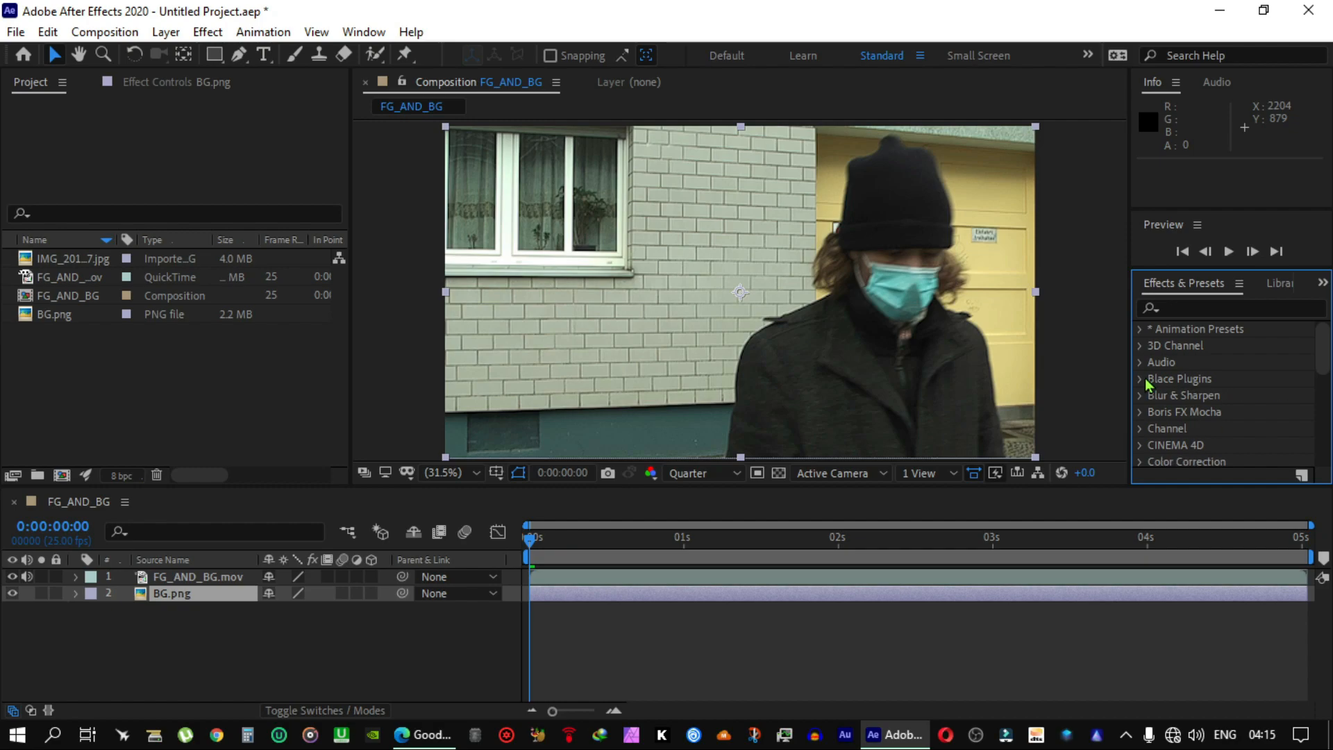
Step: Expand the Blace Plugins category in Effects & Presets
left_click(1143, 379)
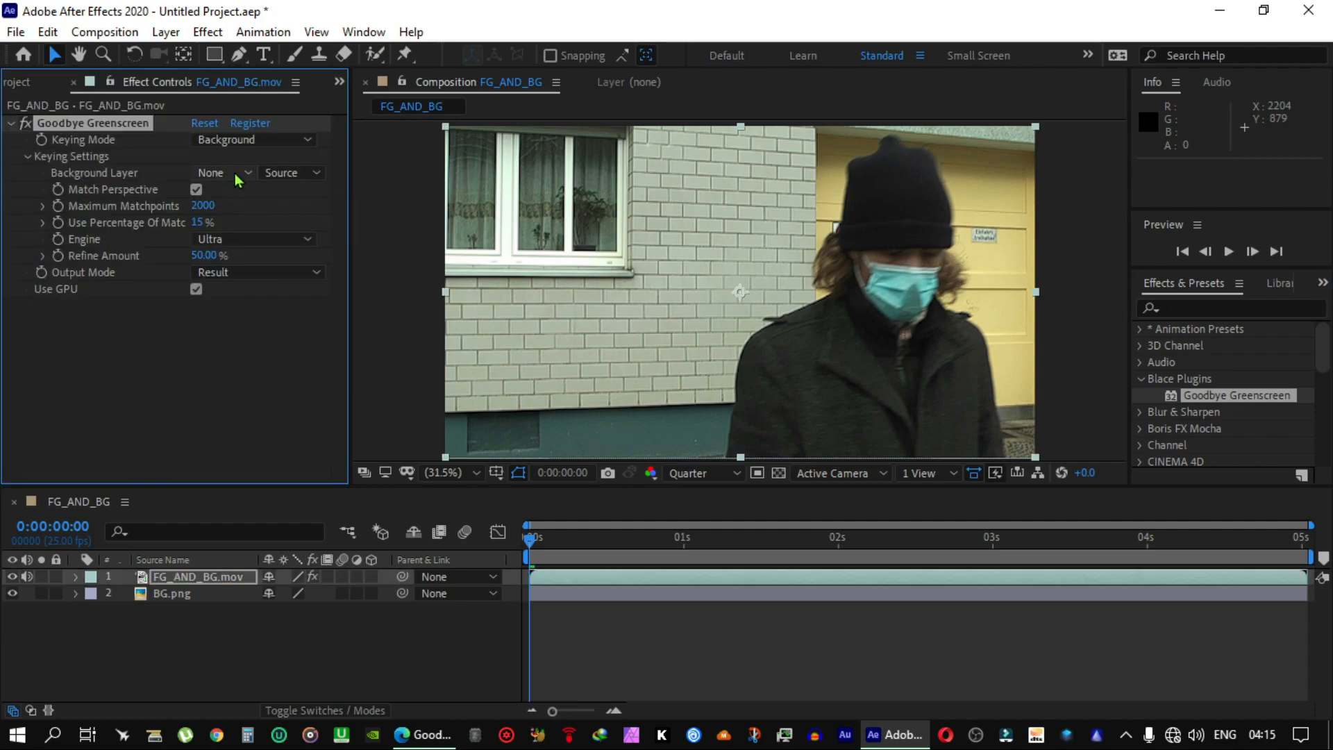
Step: Set Goodbye Greenscreen's Background Layer to 2. BG.png
left_click(225, 172)
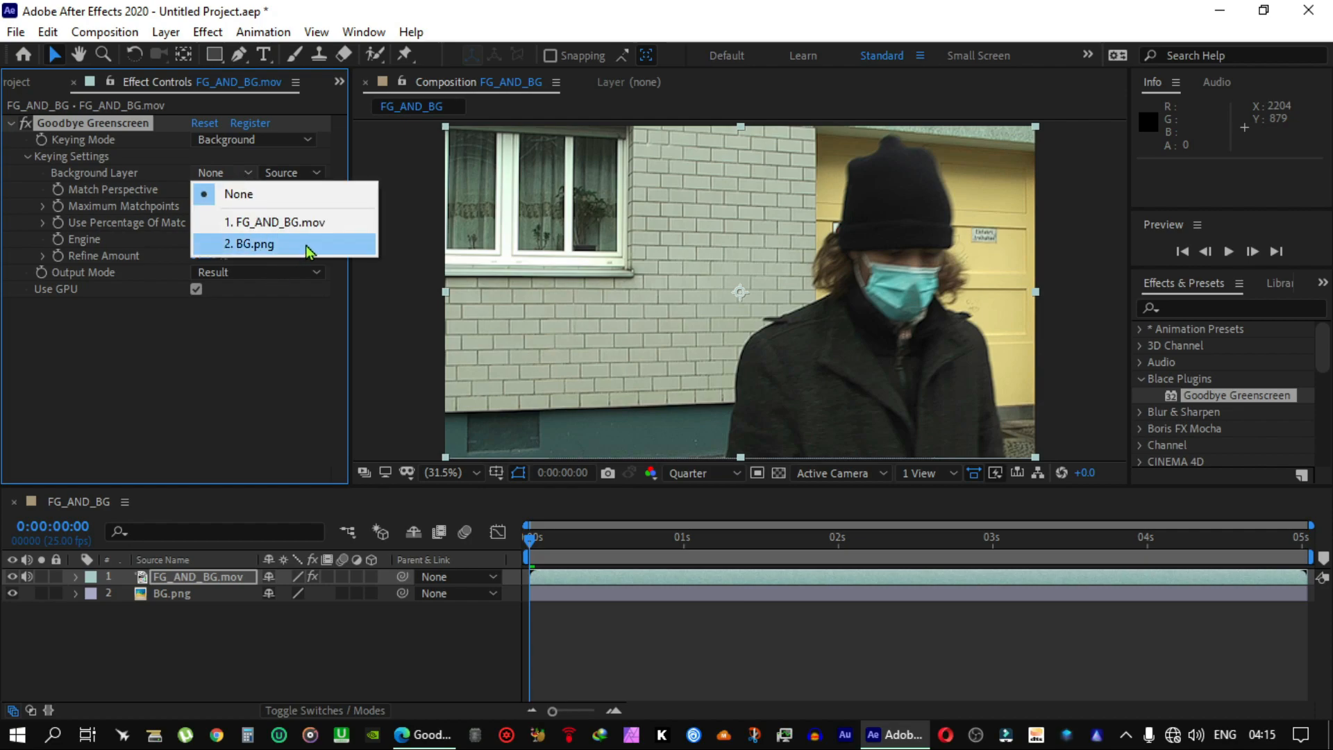
left_click(250, 244)
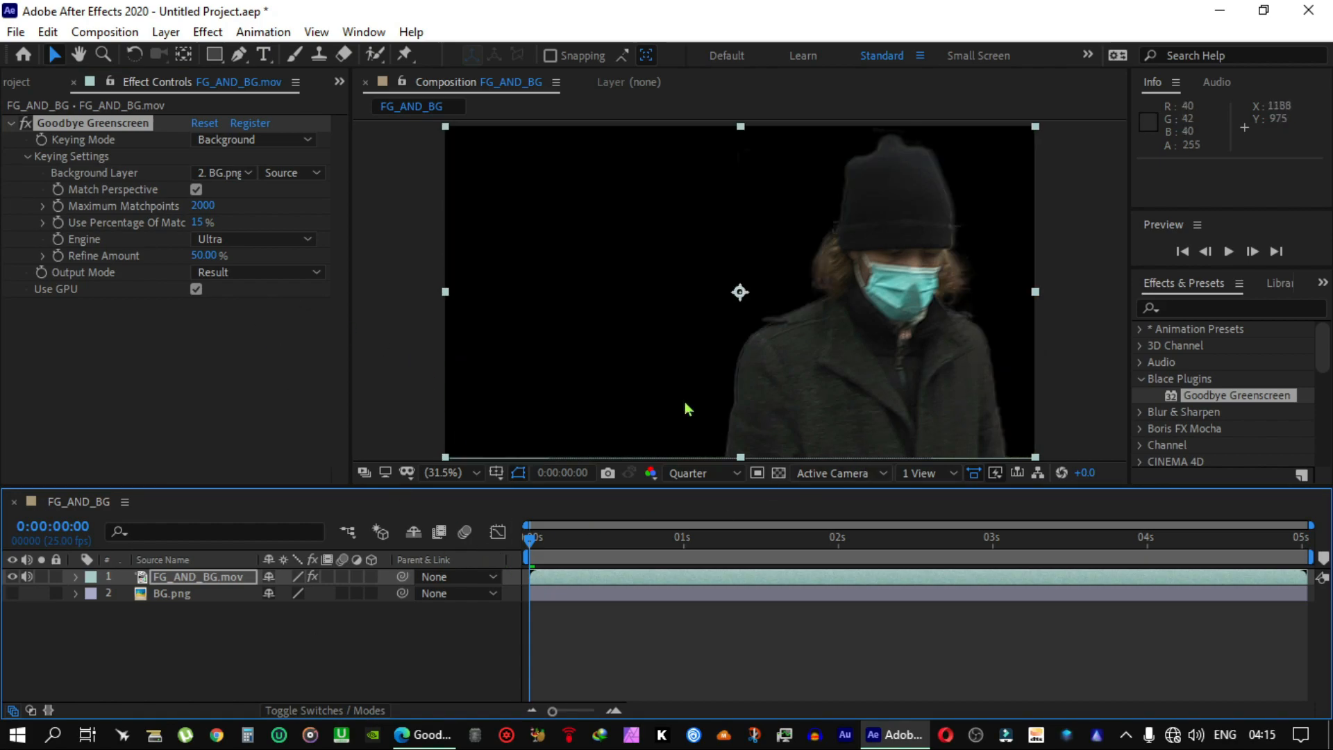
mouse_move(692, 358)
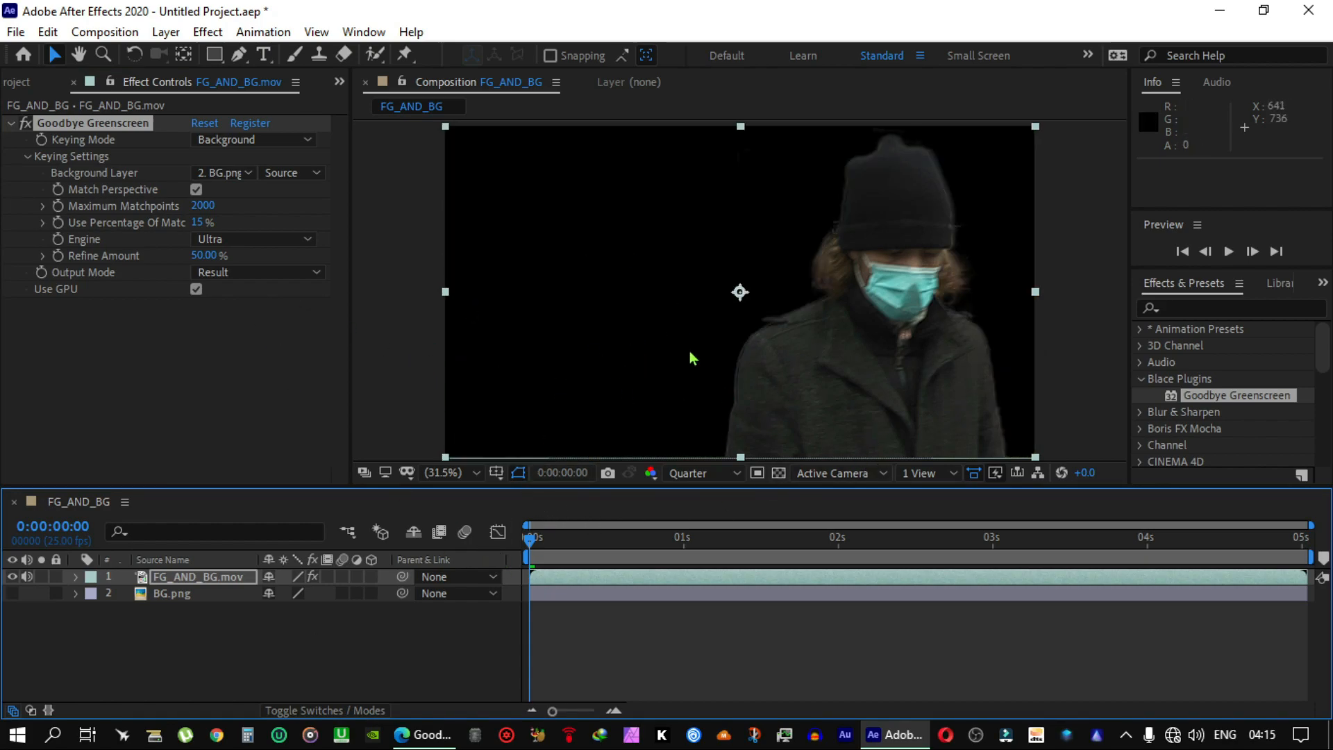
mouse_move(411, 397)
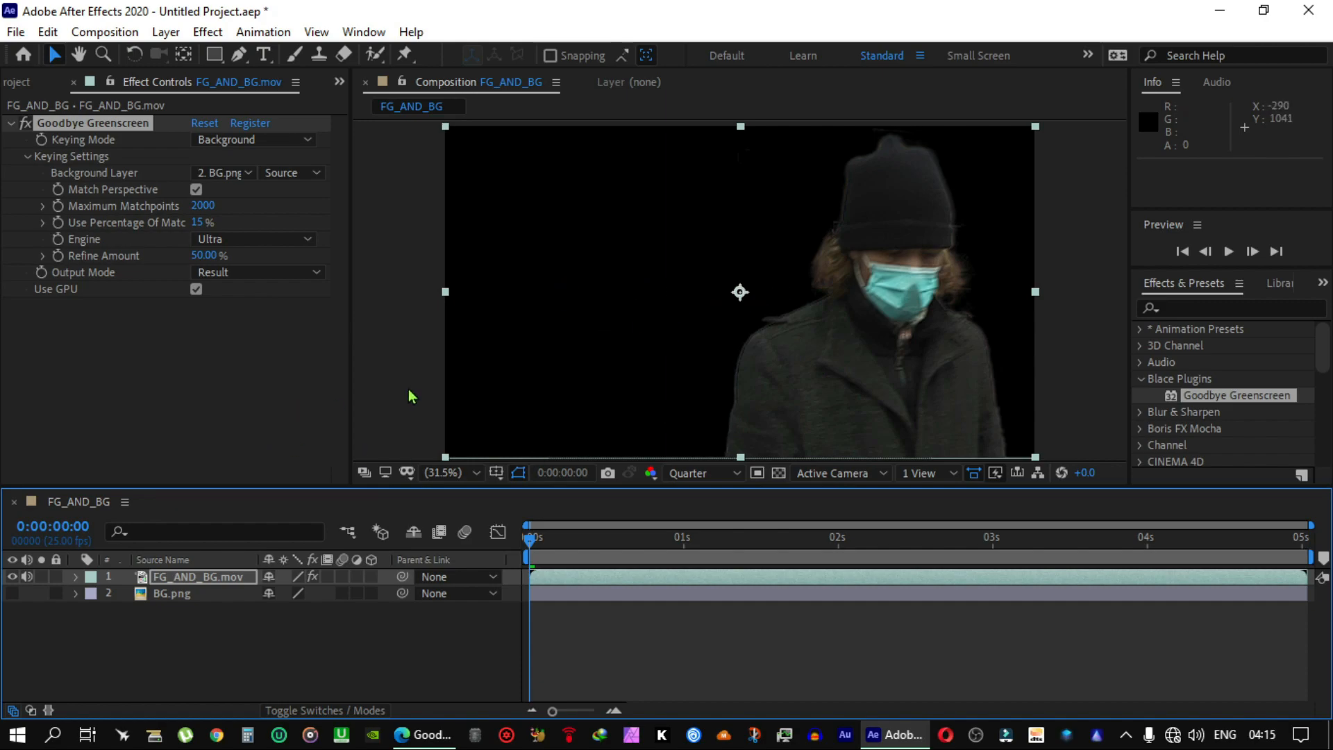
Step: Open the Project panel and select IMG_20191227_162227.jpg to preview it
left_click(17, 82)
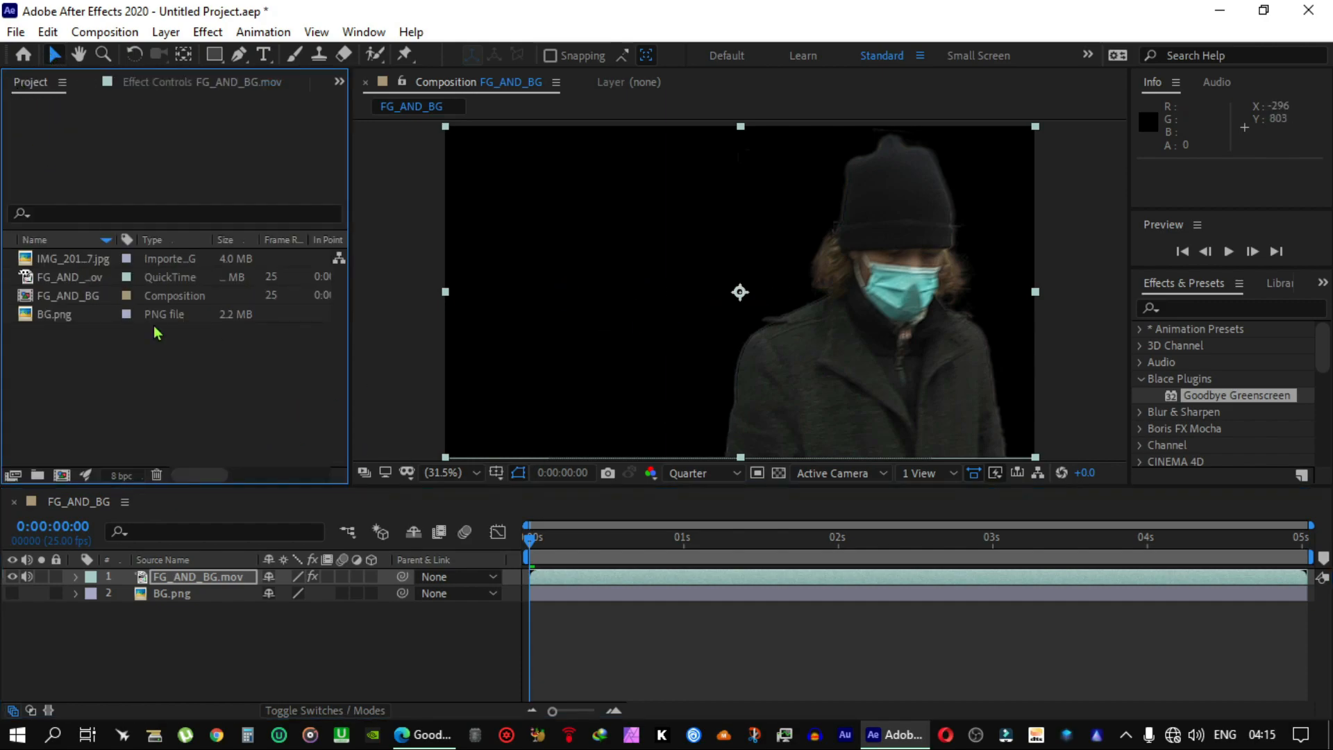
mouse_move(98, 344)
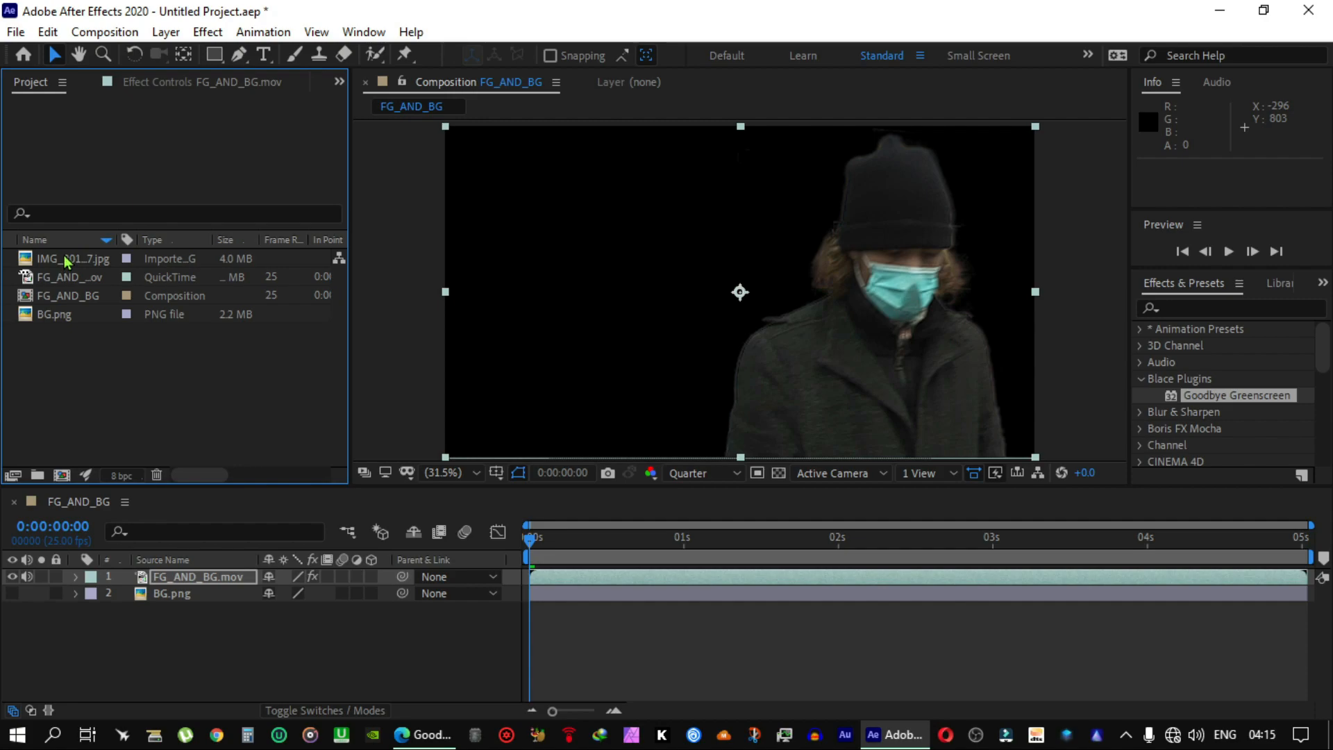
left_click(72, 258)
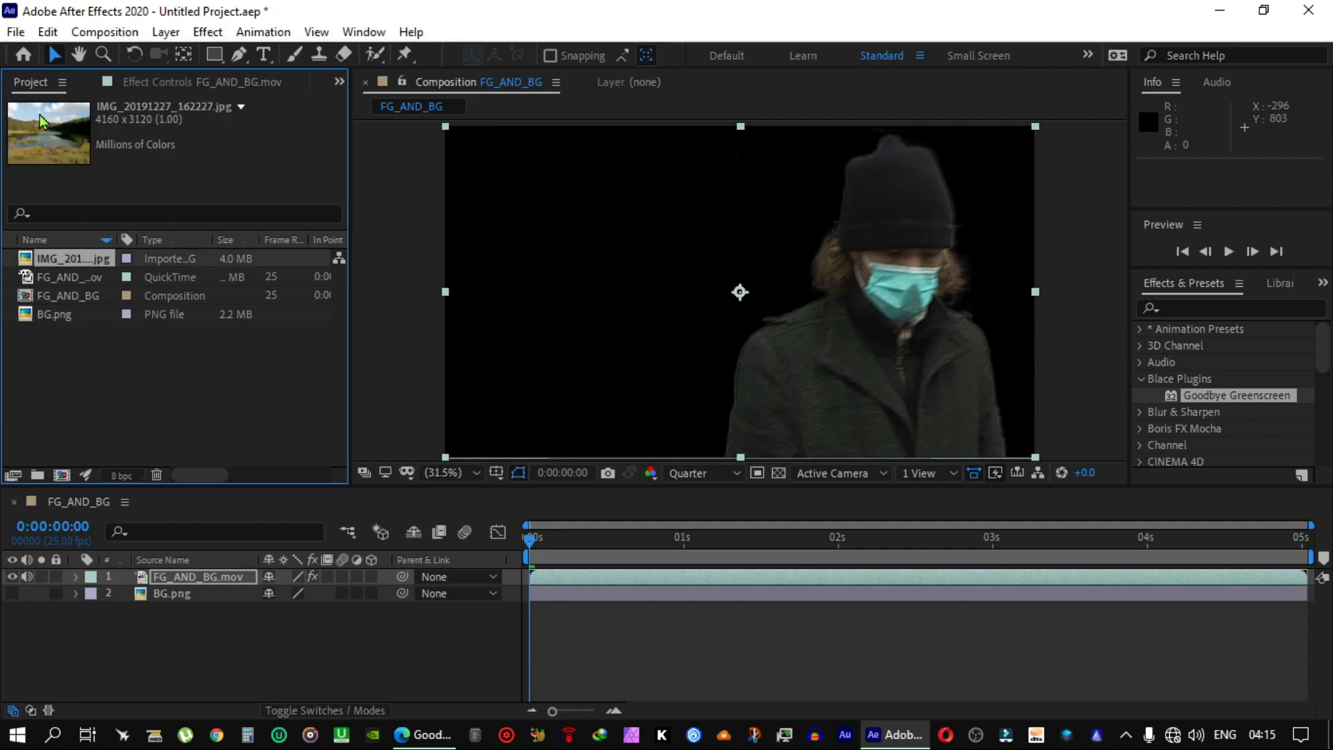